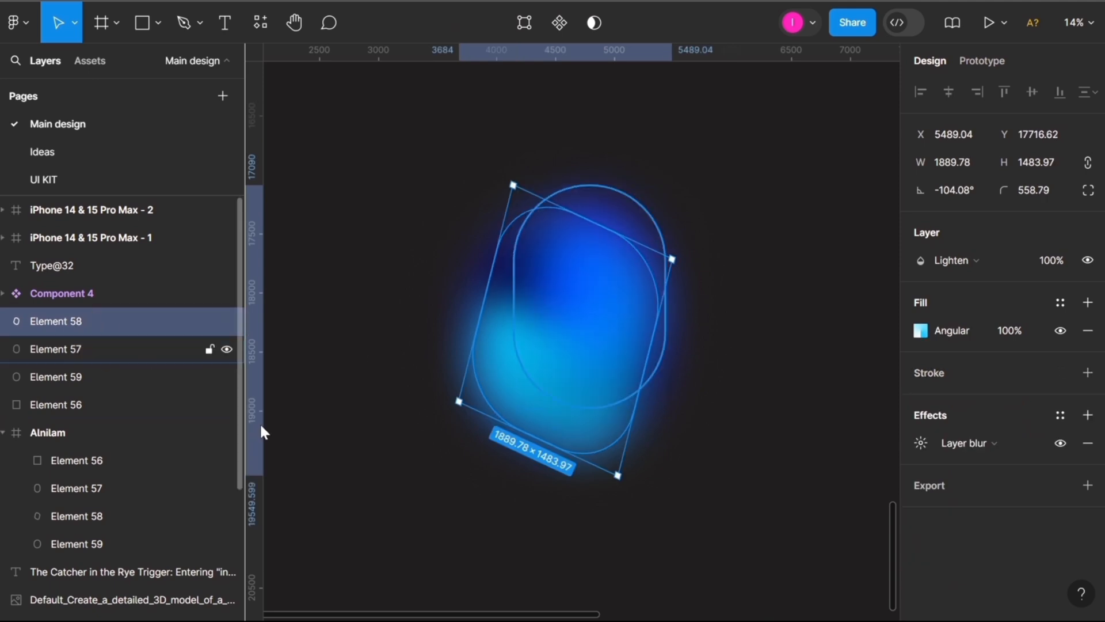
Step: Wrap the selected blob shapes in Frame 37331 and duplicate it as Frame 37332
{"action": "left_click", "coordinate": [540, 516]}
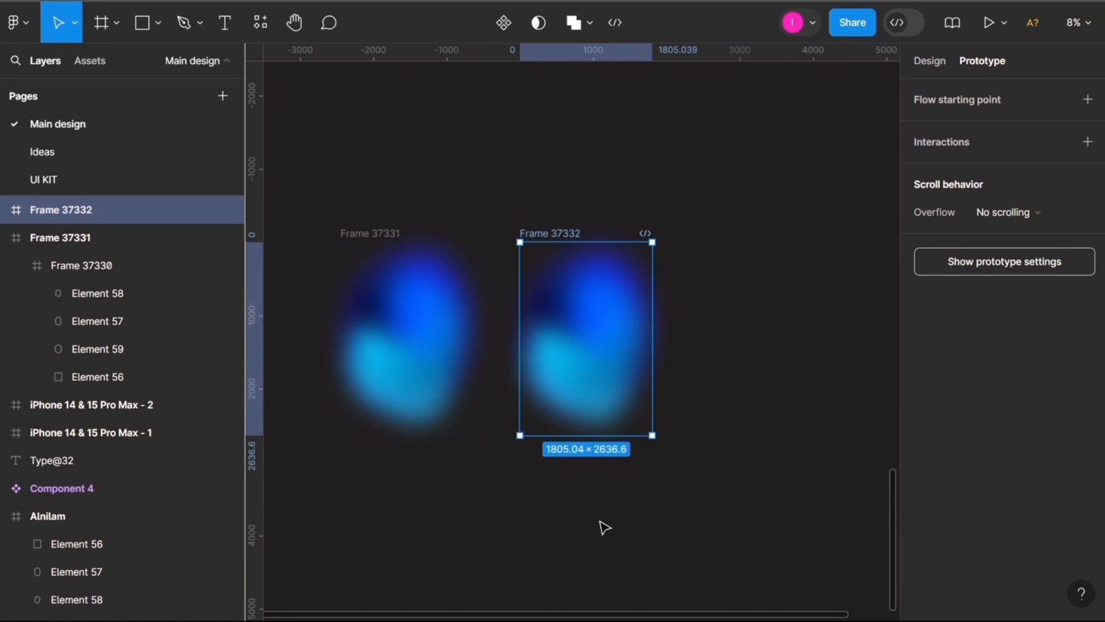
Step: Combine both blob frames into the component set Component 6
{"action": "left_click", "coordinate": [530, 23]}
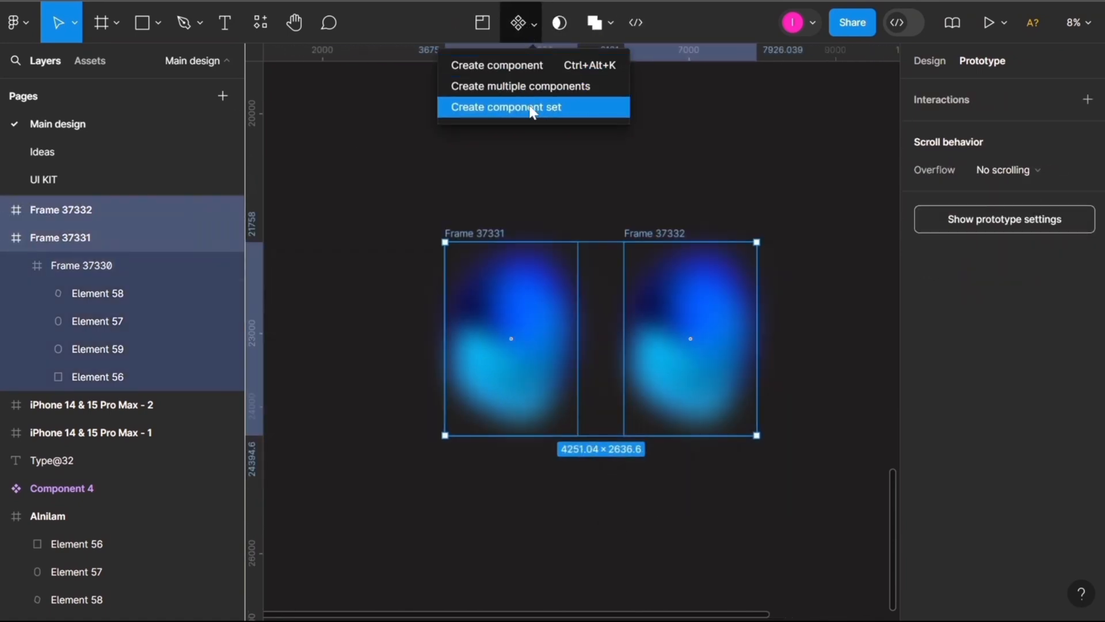
{"action": "left_click", "coordinate": [505, 106]}
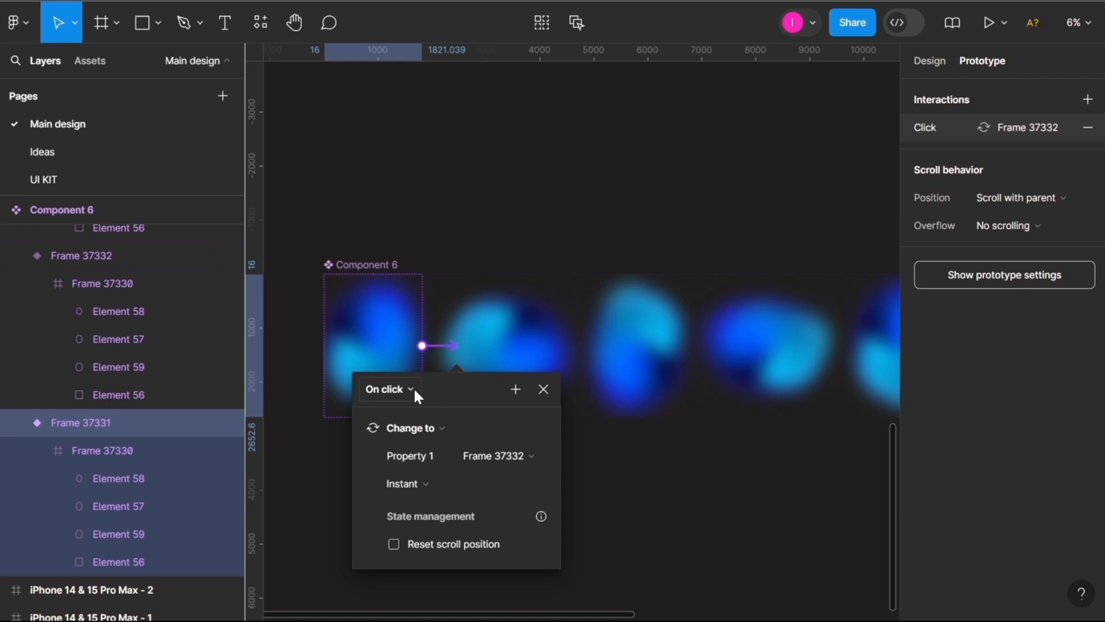
Step: Make each variant change to the next with an After delay trigger and Smart animate
{"action": "left_click", "coordinate": [389, 388]}
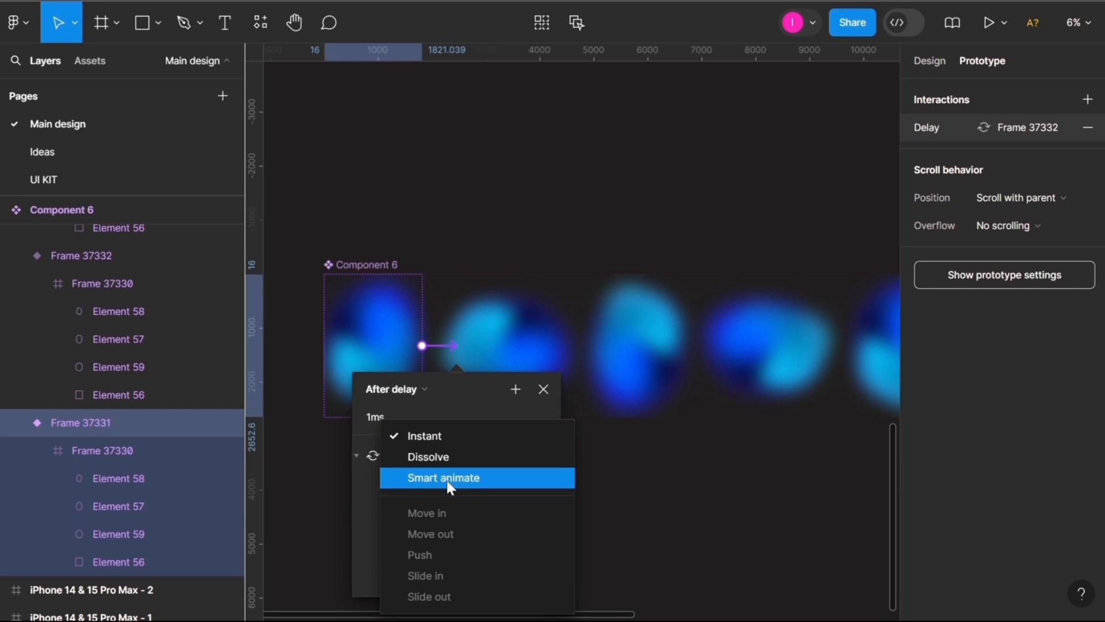
{"action": "left_click", "coordinate": [442, 477]}
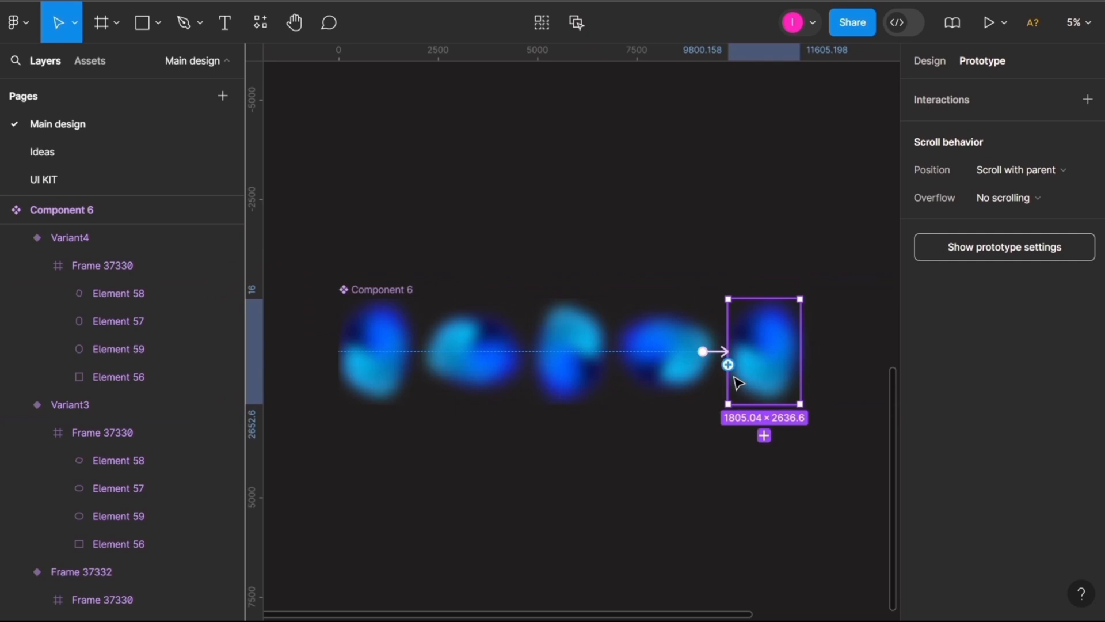
Step: Link the last variant back to Frame 37331 with an After delay trigger so it loops
{"action": "left_click", "coordinate": [472, 462]}
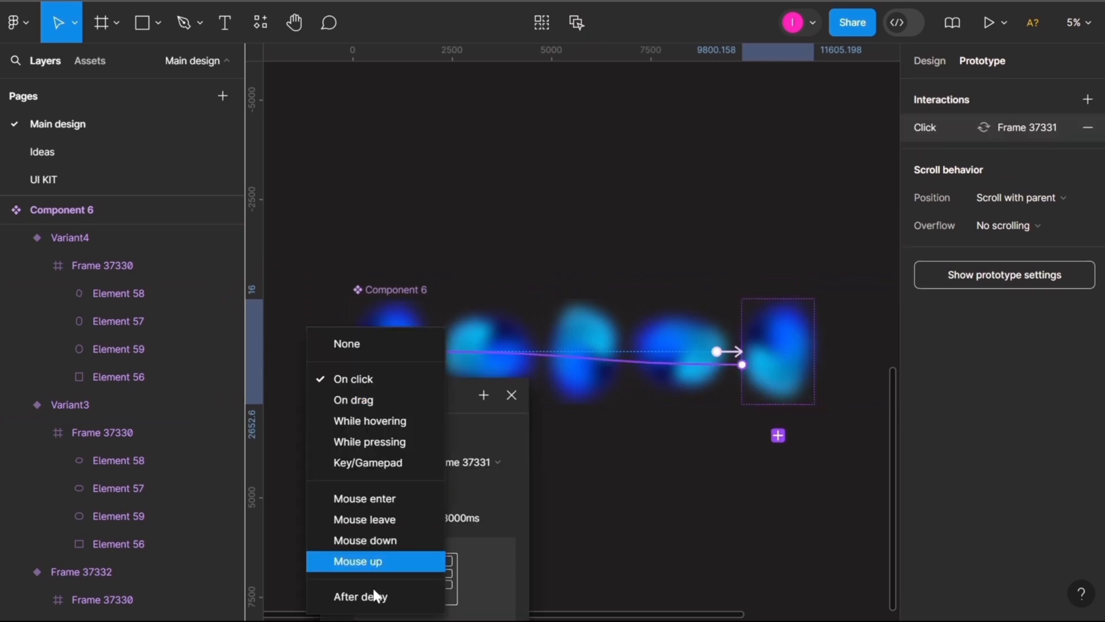
{"action": "left_click", "coordinate": [361, 596]}
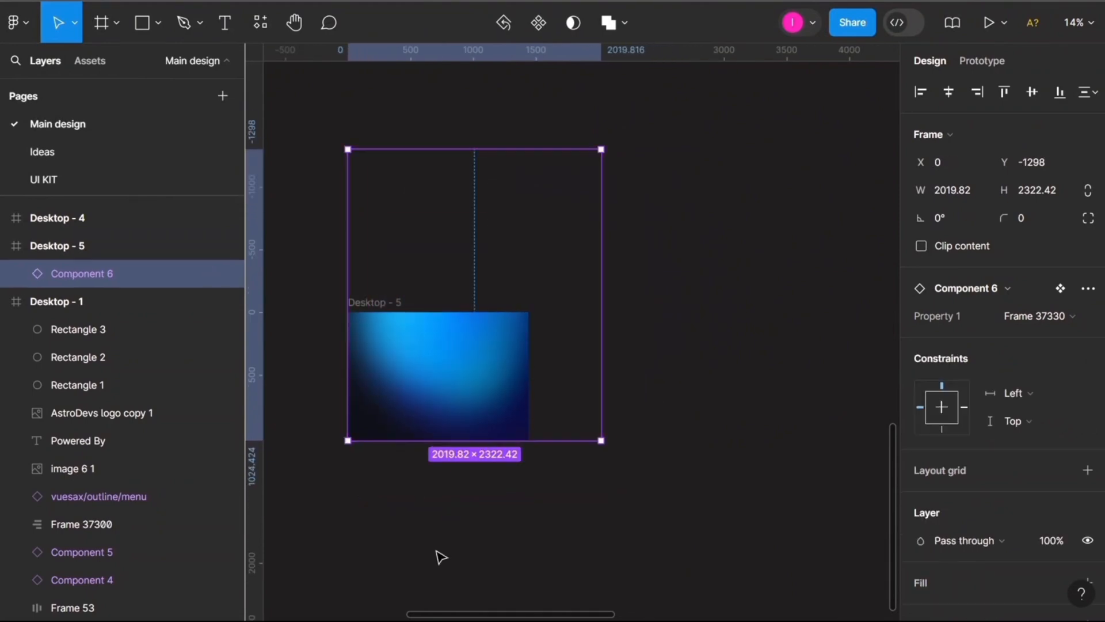
Step: Fade the blob instance to 30% opacity and make Desktop - 5 the flow start Flow 8
{"action": "key", "text": "3"}
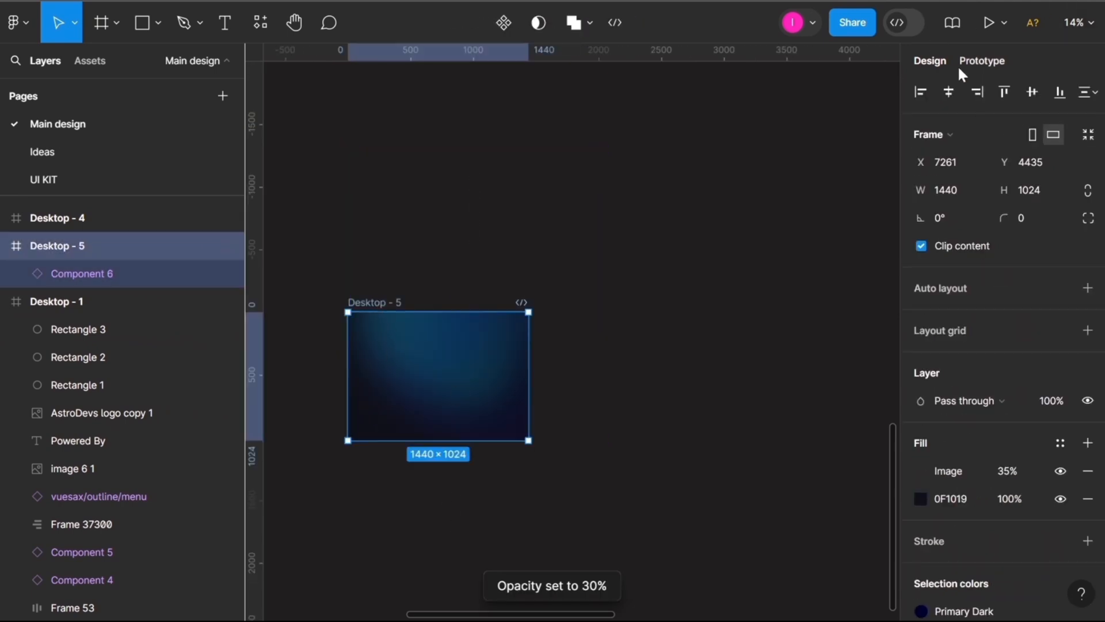
{"action": "left_click", "coordinate": [980, 61]}
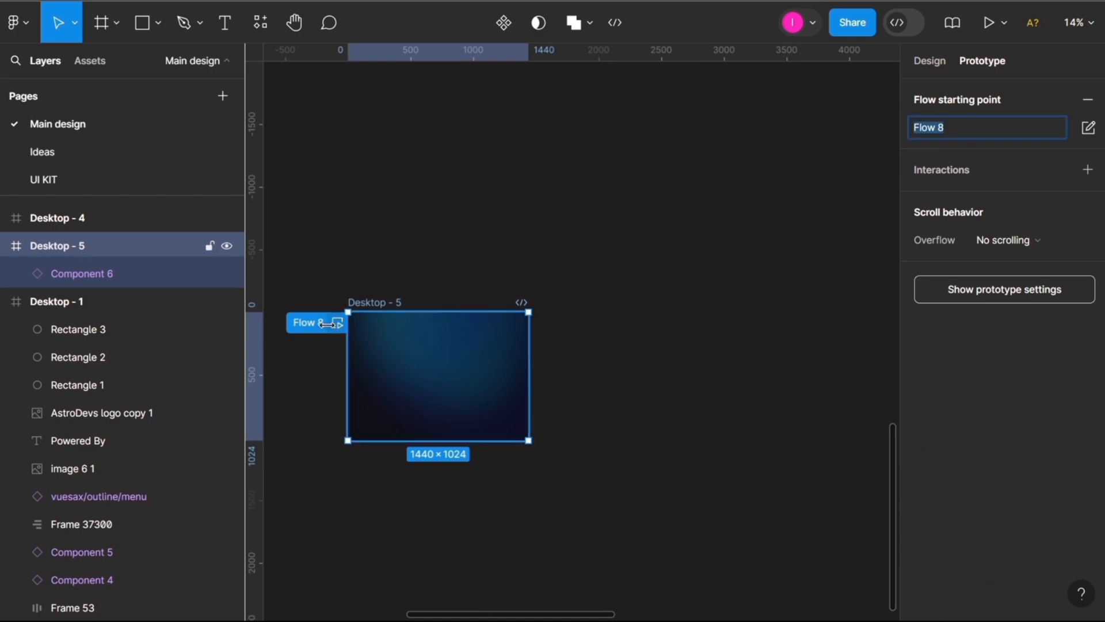